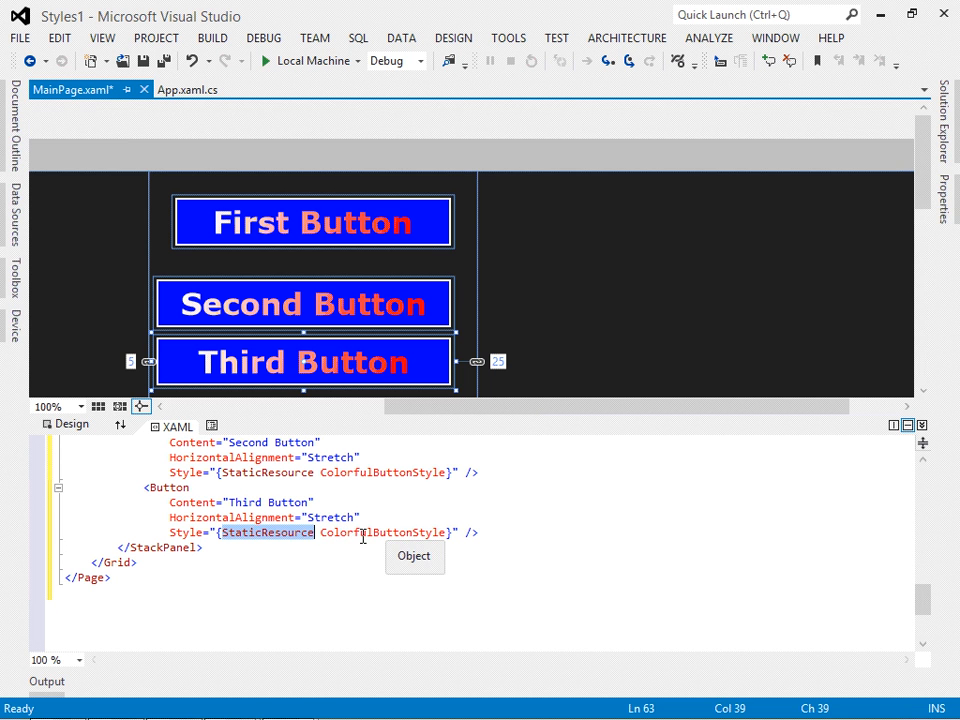
- Review the ColorfulButtonStyle reference on Third Button, then add a plain "Fourth Button" with Stretch alignment
double_click(384, 532)
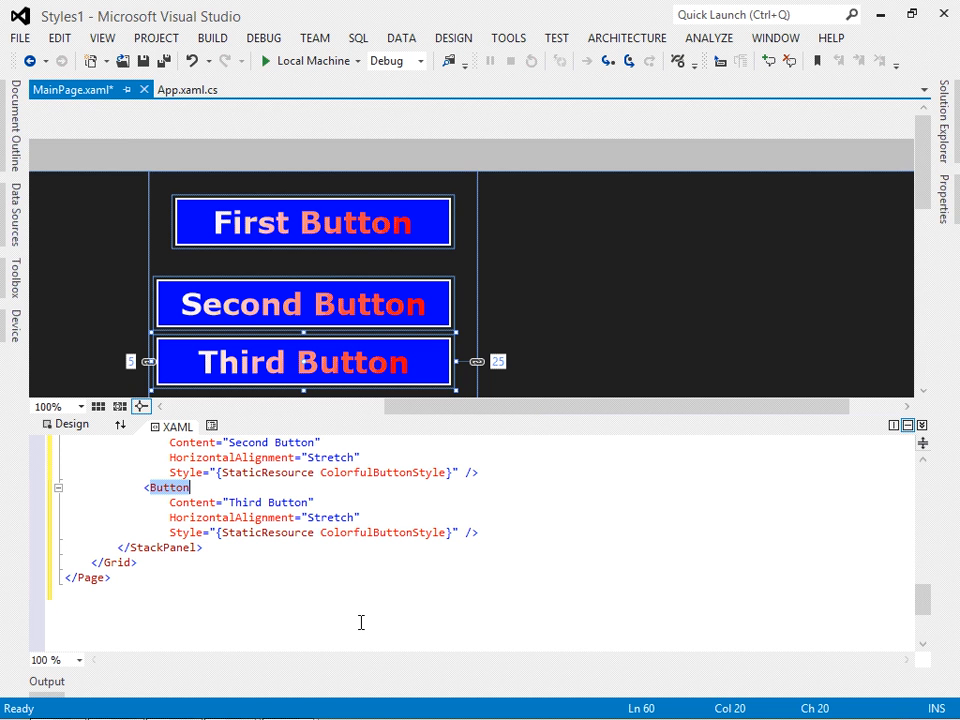
left_click(160, 548)
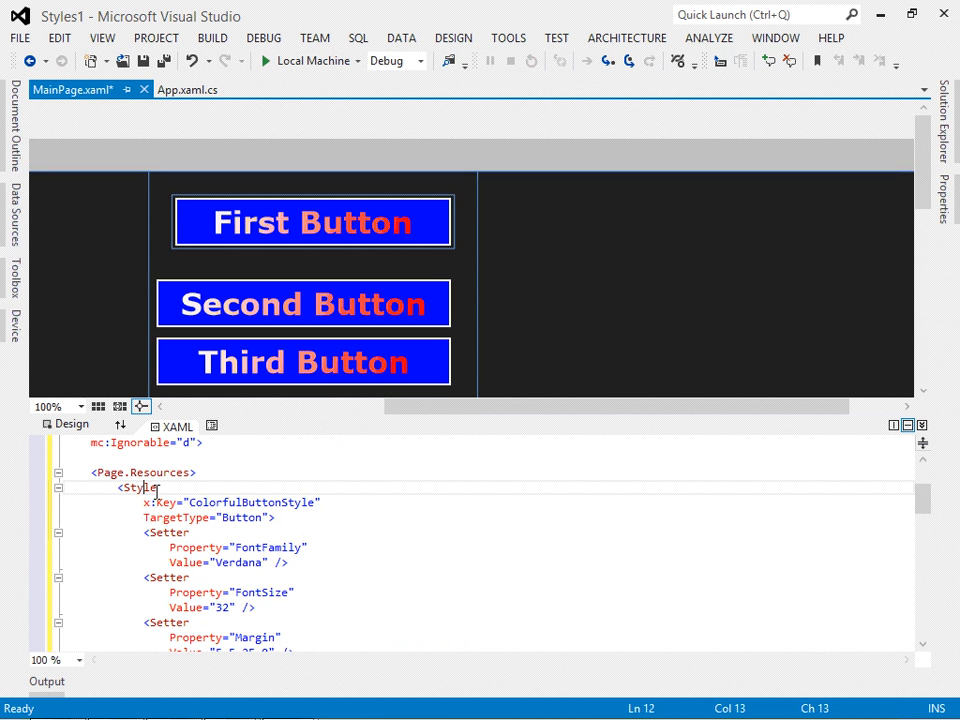
double_click(252, 502)
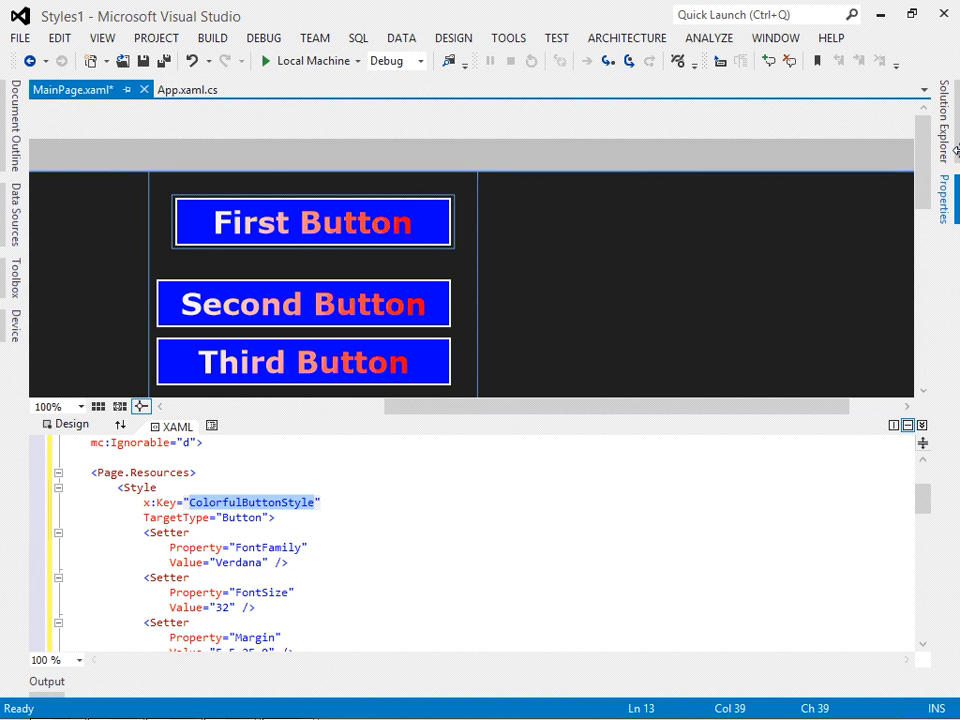
left_click(744, 260)
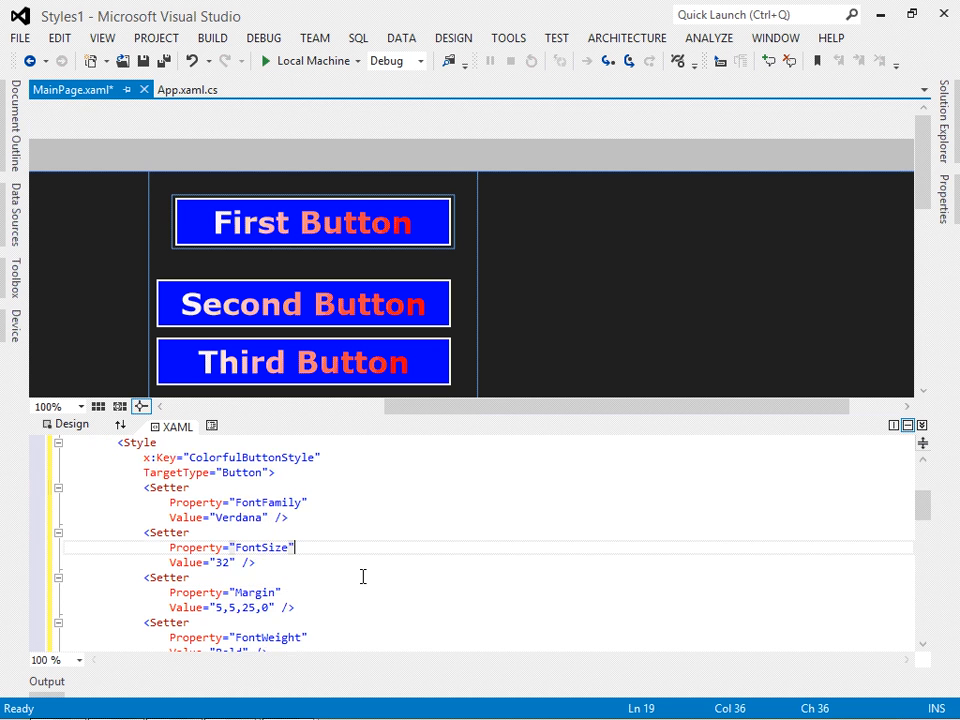
scroll("down", 3)
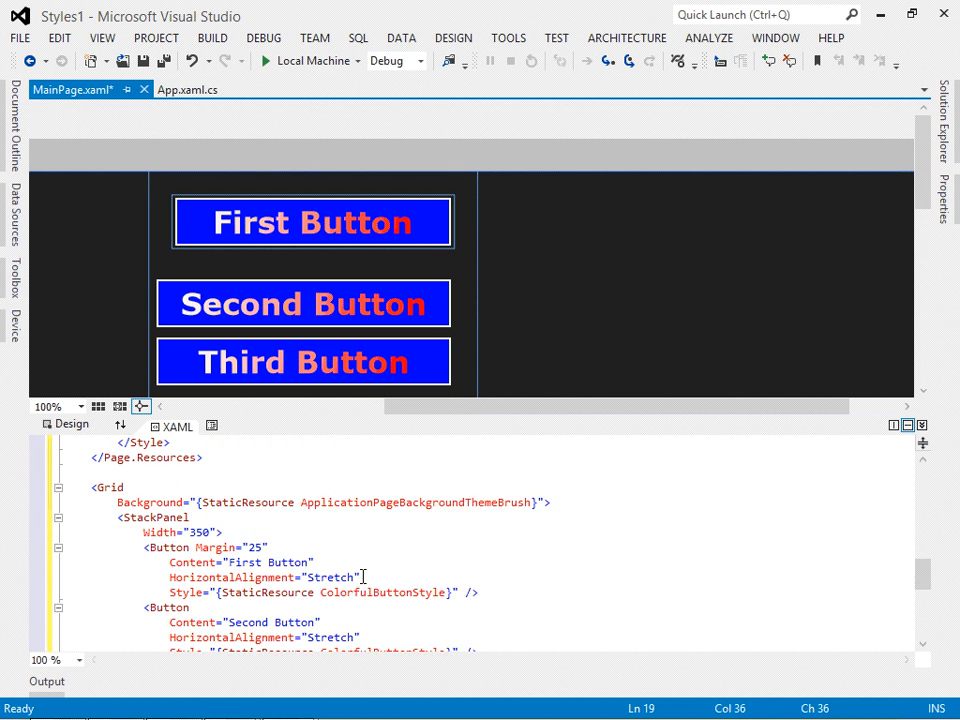
scroll("down", 3)
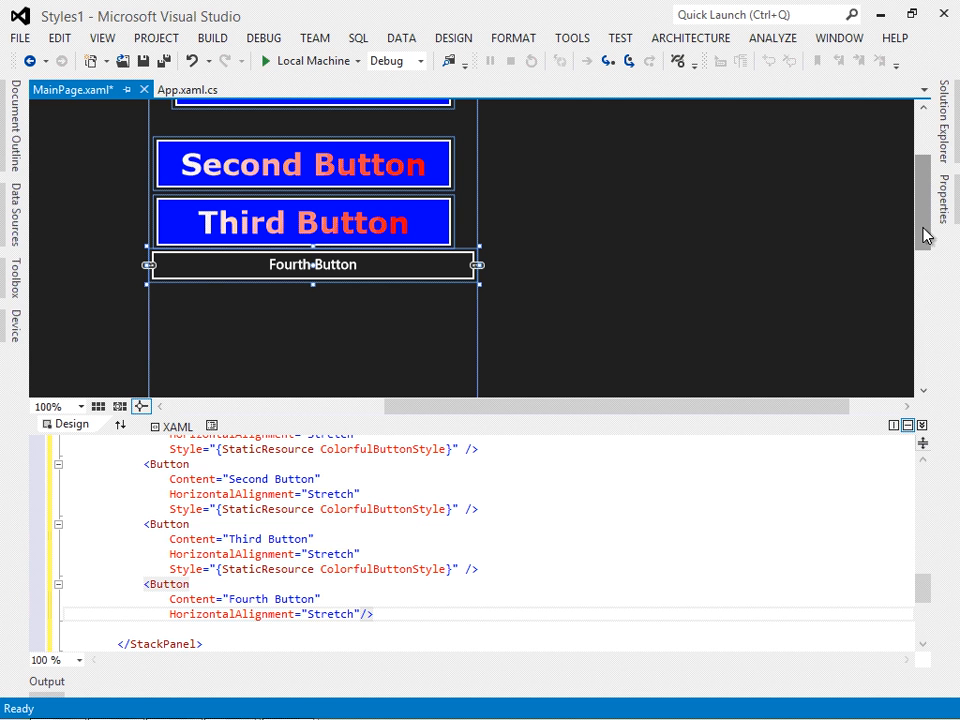
mouse_move(844, 260)
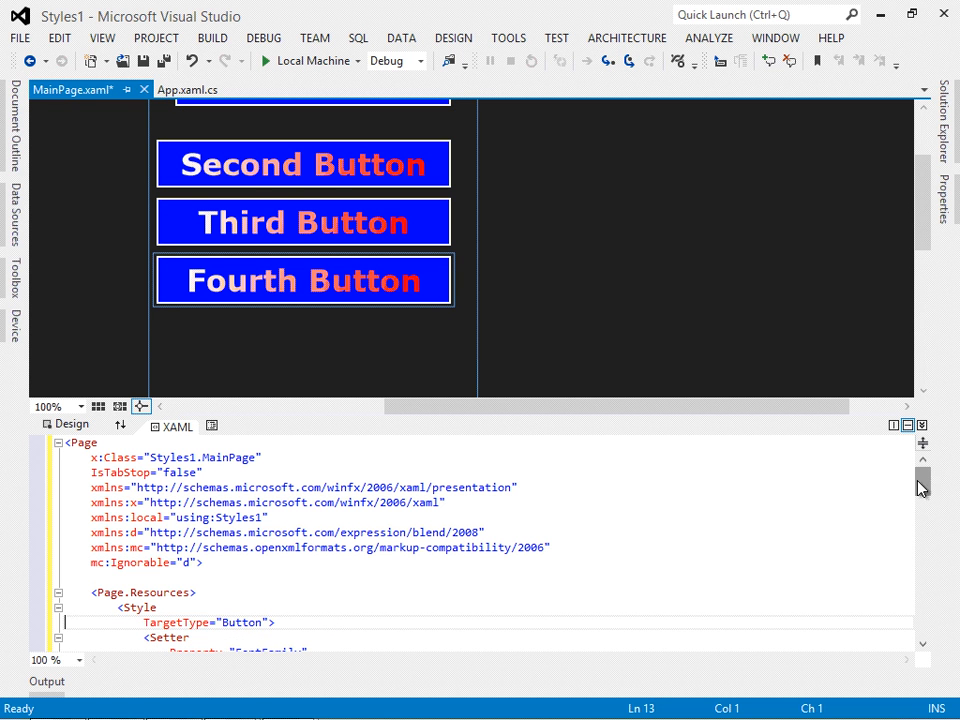
- Delete x:Key="ColorfulButtonStyle" from the Style, leaving only TargetType="Button" as an implicit style
scroll("down", 3)
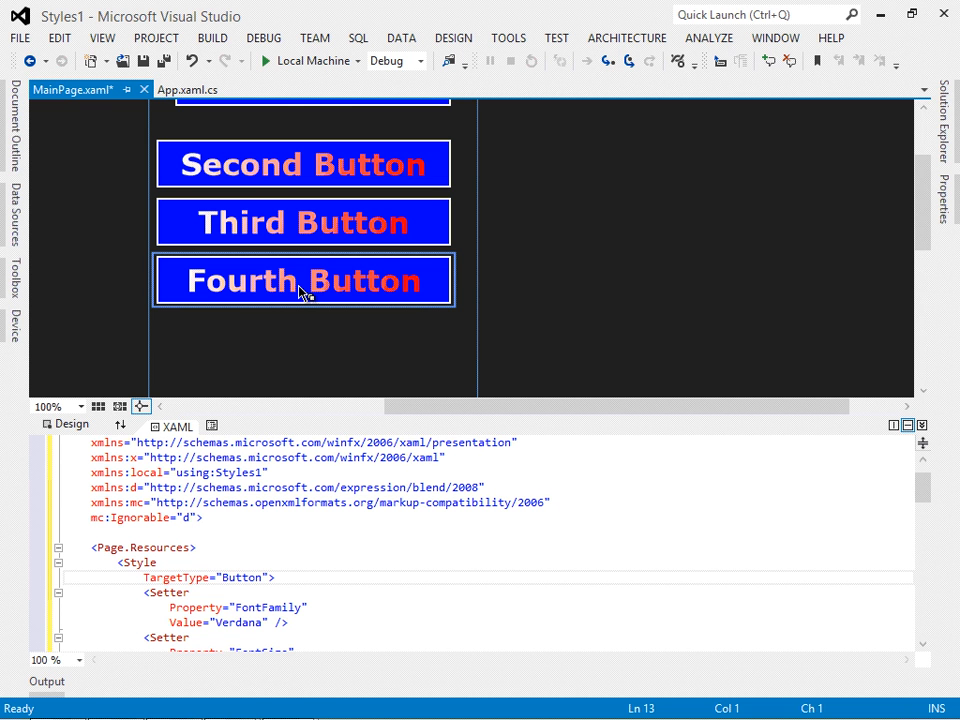
left_click(276, 576)
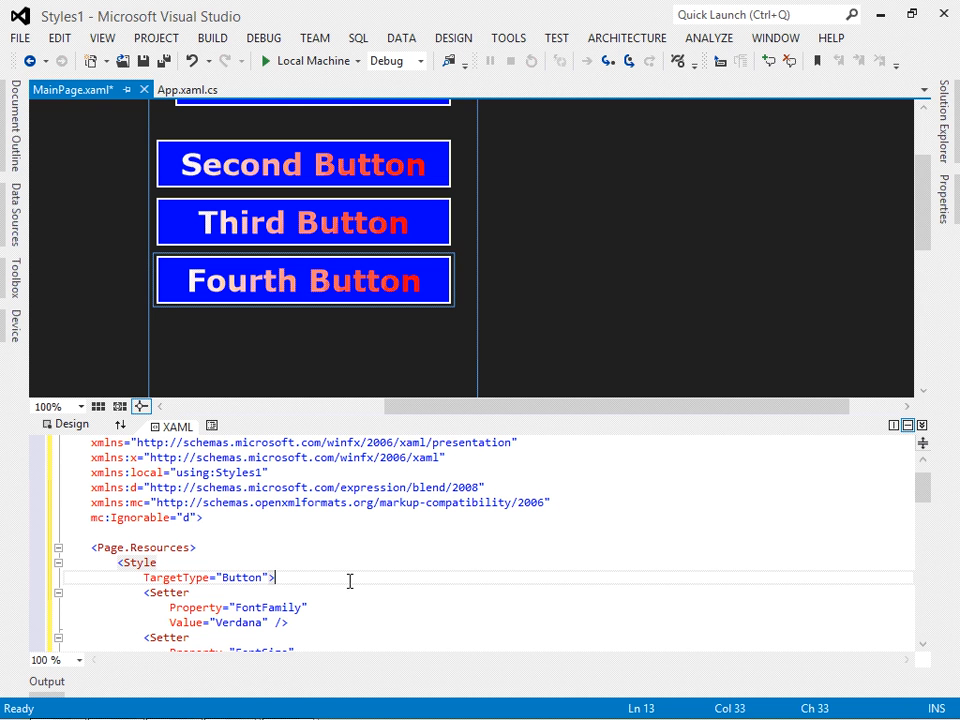
scroll("down", 3)
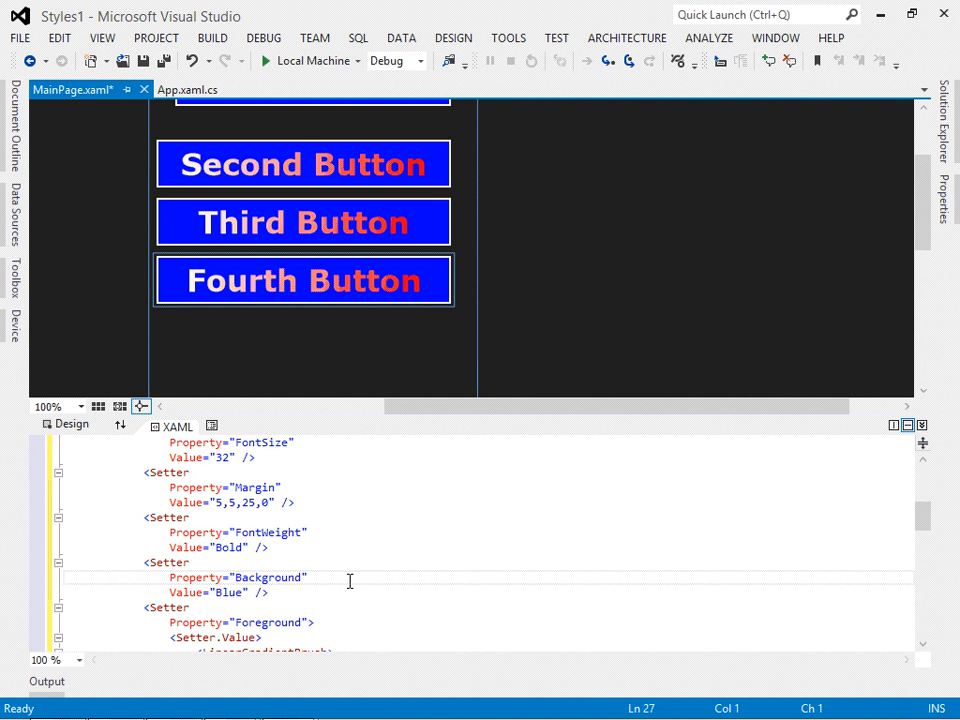
- Delete the Style="{StaticResource ColorfulButtonStyle}" attributes from the First and Second buttons
left_click(304, 164)
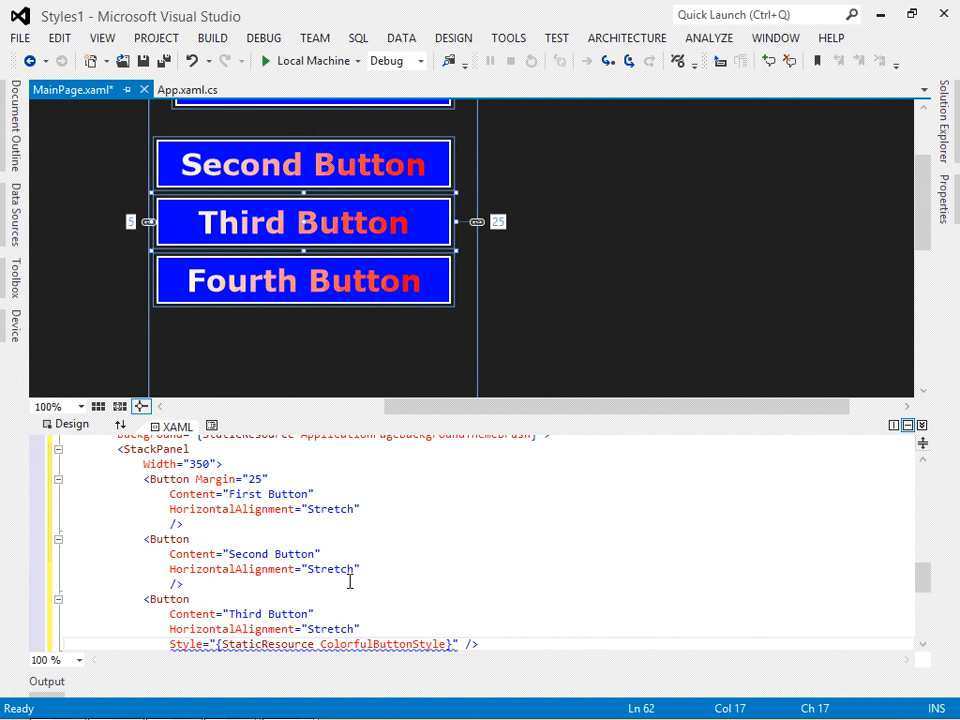
scroll("down", 3)
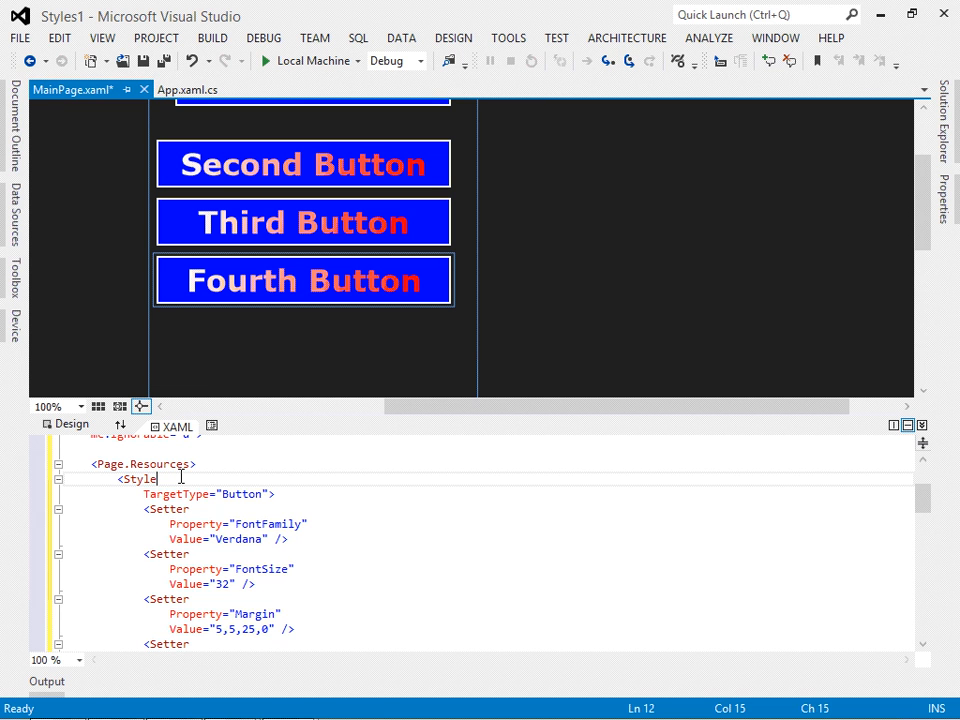
- Begin re-adding x:Key="Colorful…" to the Style, triggering a resource-key exception in the designer
type("x:Keyu")
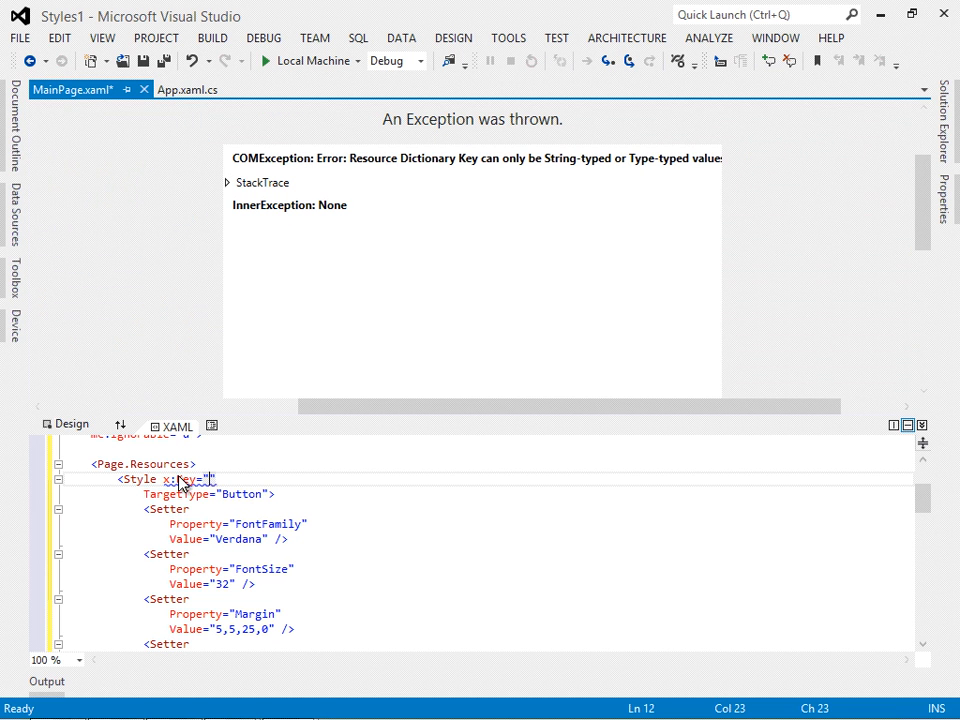
type("Colorful")
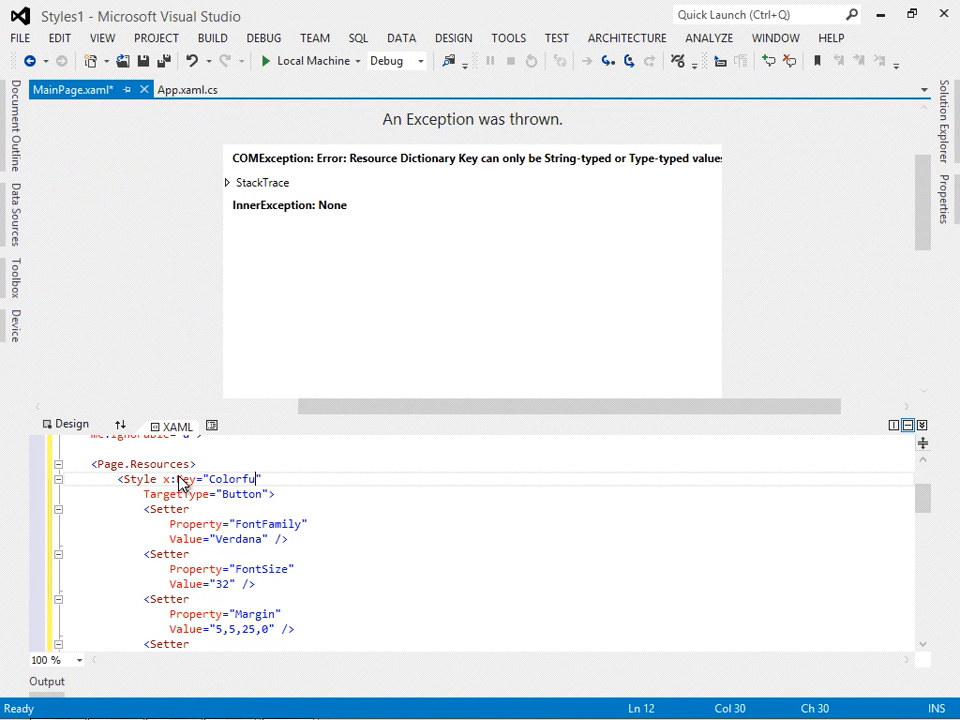